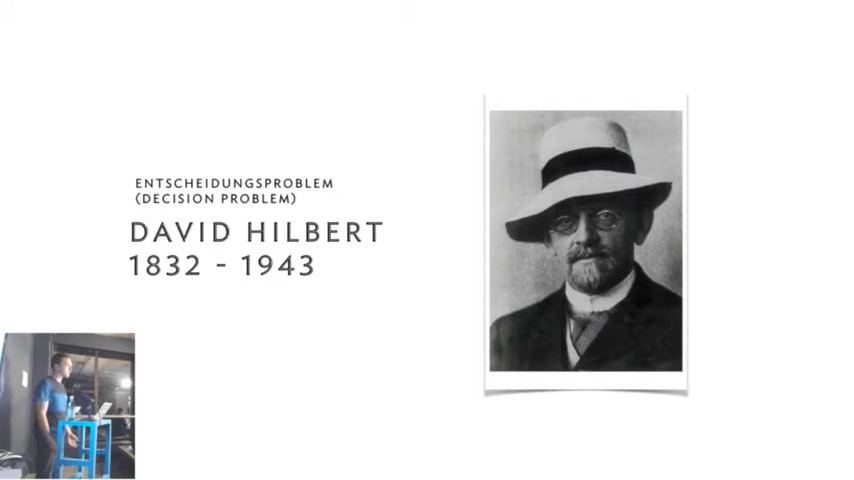
Advance the slides to the two-tree diagram with the node callout showing name Foo and a position.
key(Right)
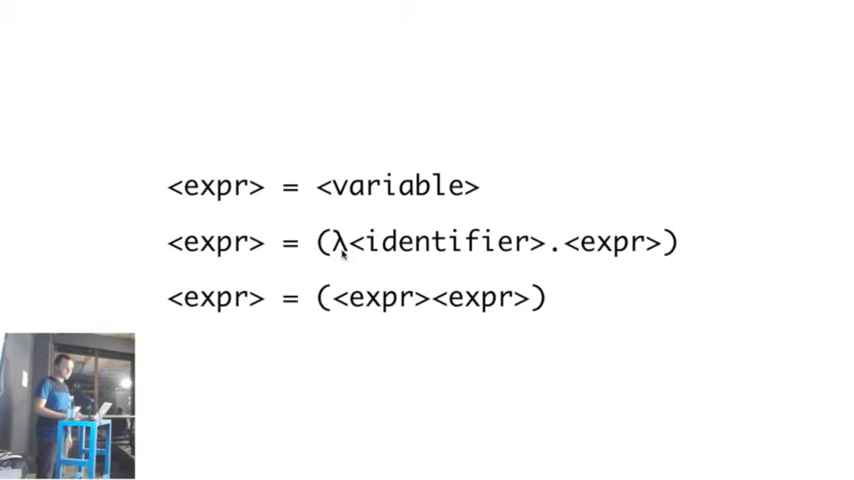
mouse_move(598, 269)
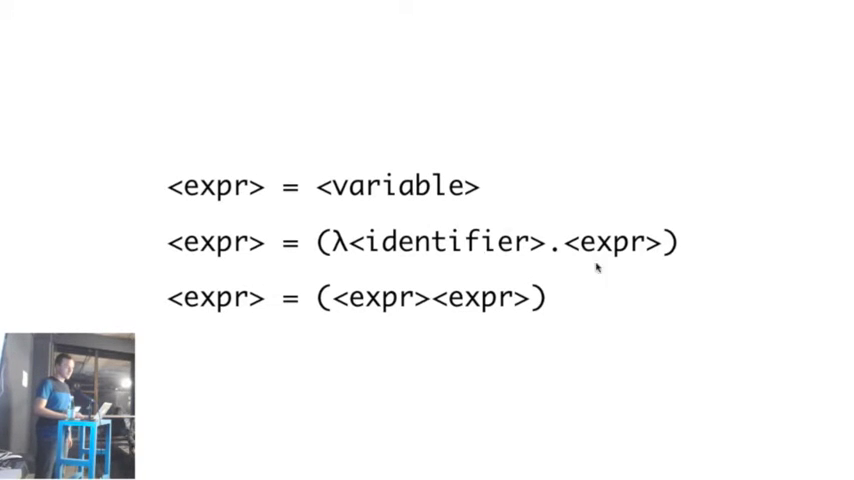
mouse_move(617, 217)
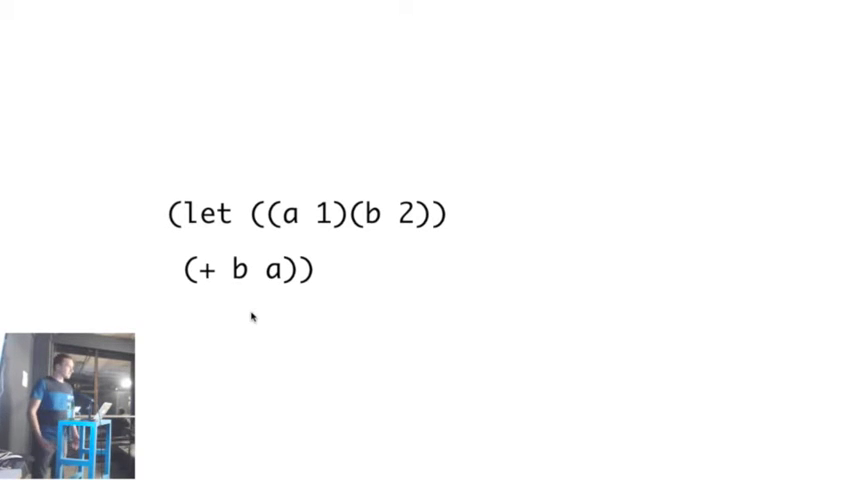
mouse_move(290, 283)
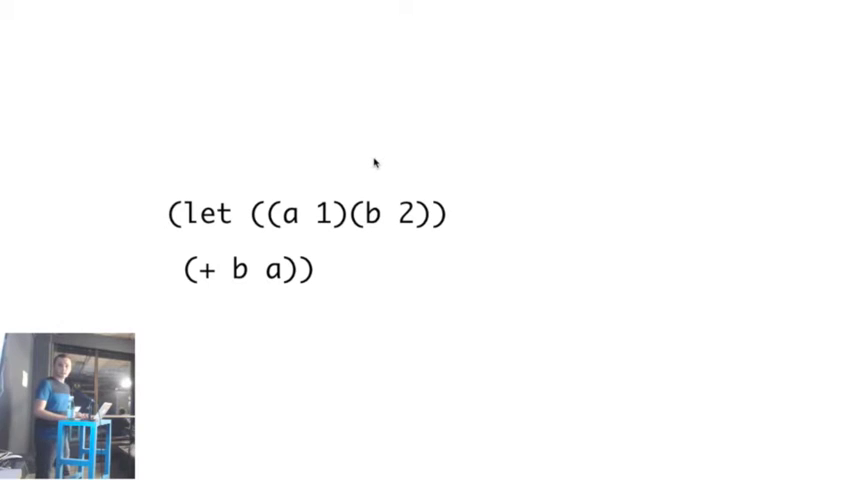
mouse_move(383, 155)
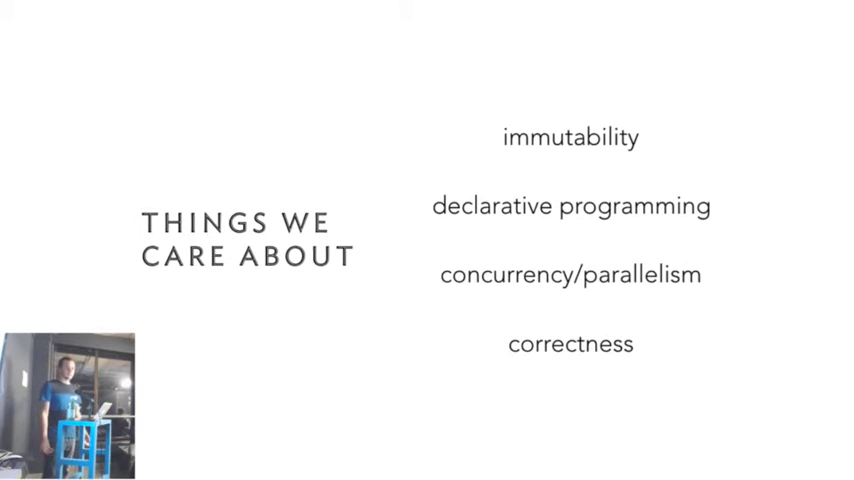
key(Right)
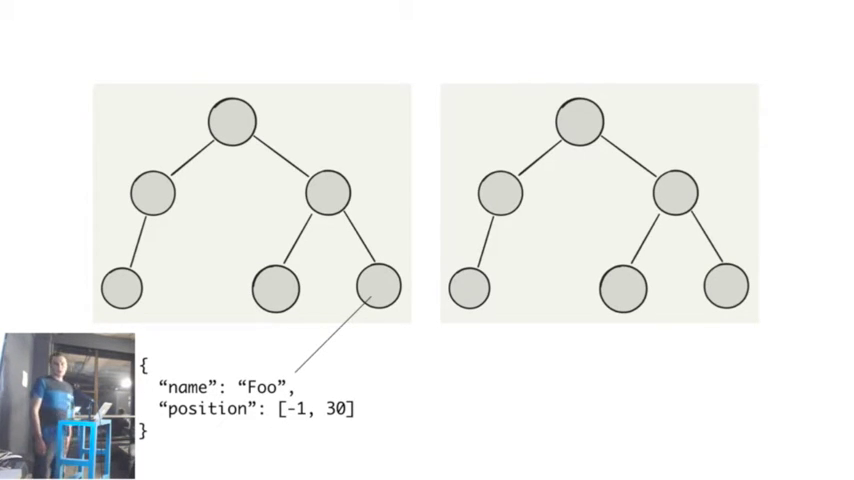
mouse_move(219, 208)
text(zen of s)
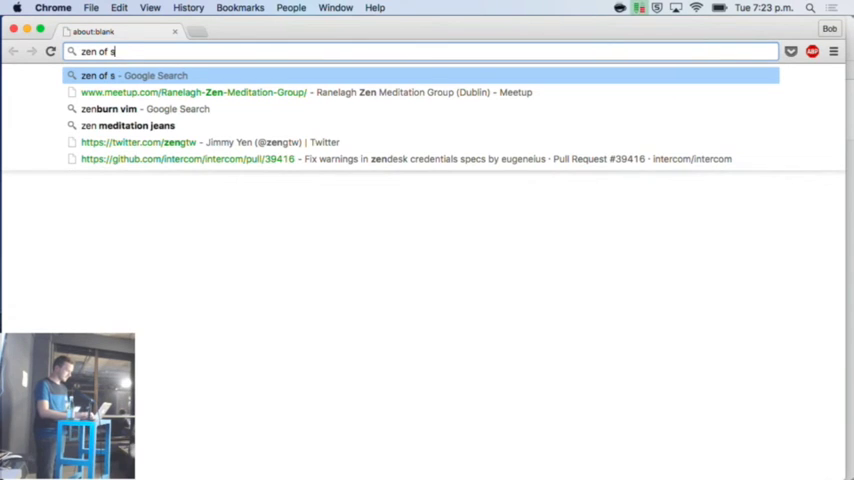
Search 'zen of stateless state' and open the Channel 9 'Zen of Stateless State' result.
text(tateless state)
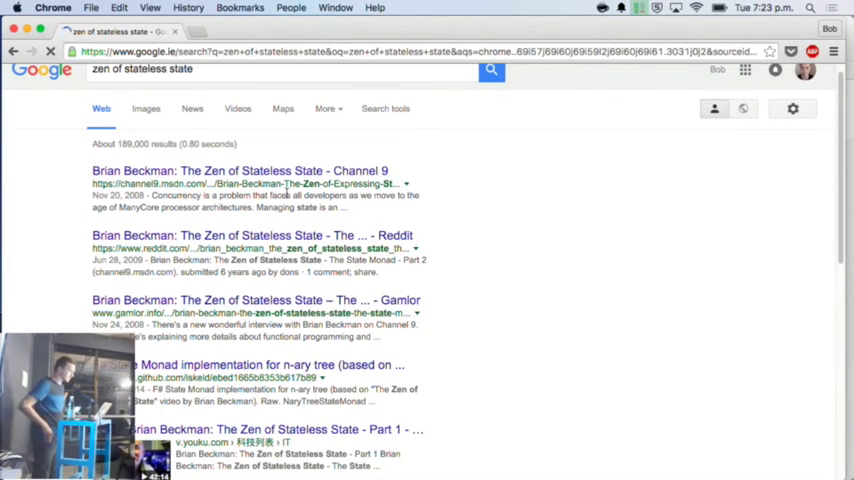
click(240, 170)
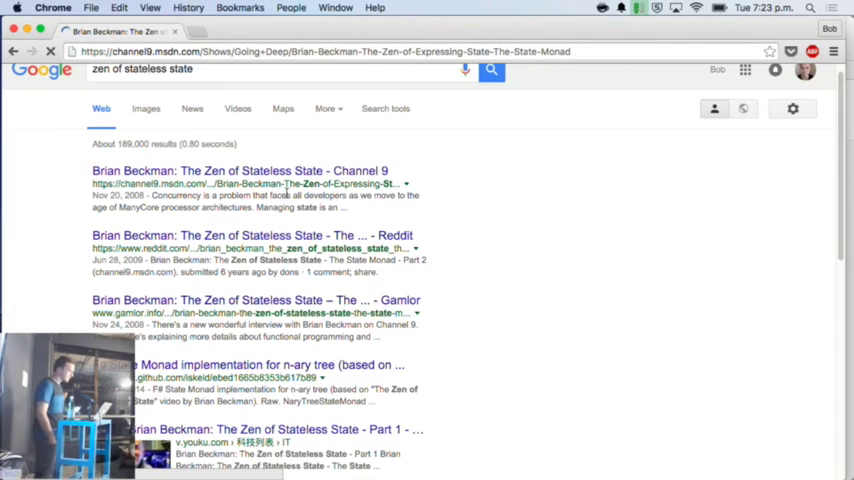
click(239, 169)
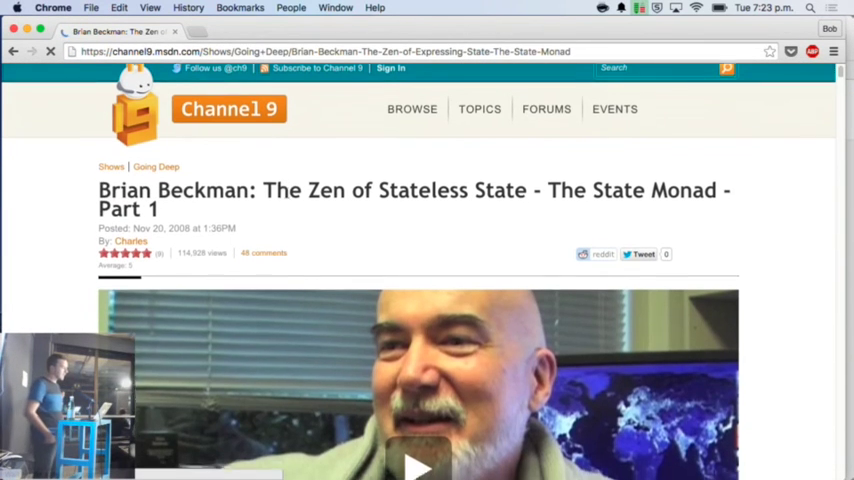
Scroll down the Channel 9 page until the State Monad Part 1 video player fills the view.
scroll(down, 3)
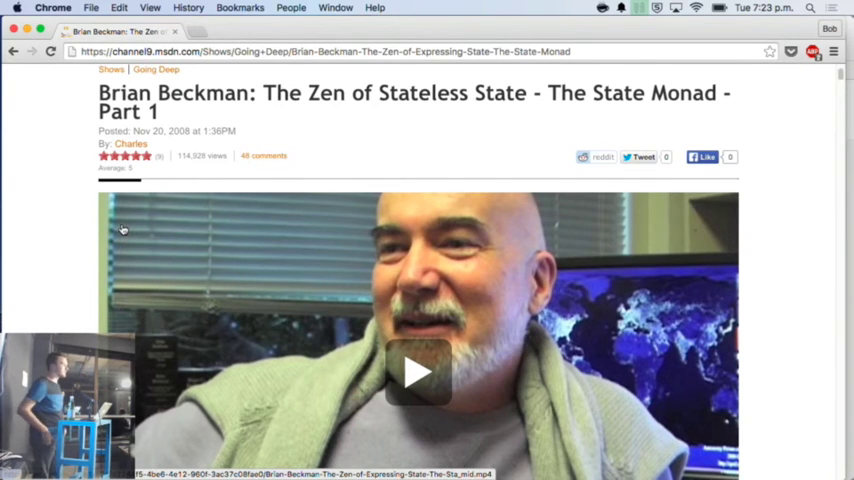
scroll(down, 3)
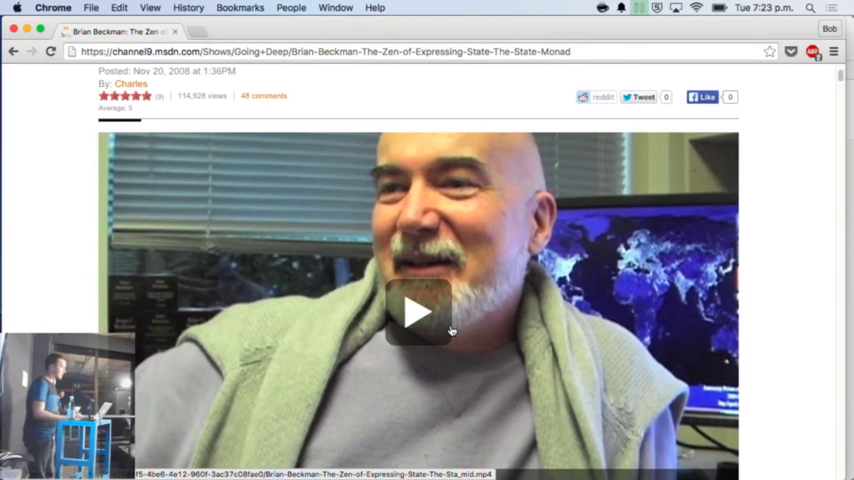
mouse_move(450, 328)
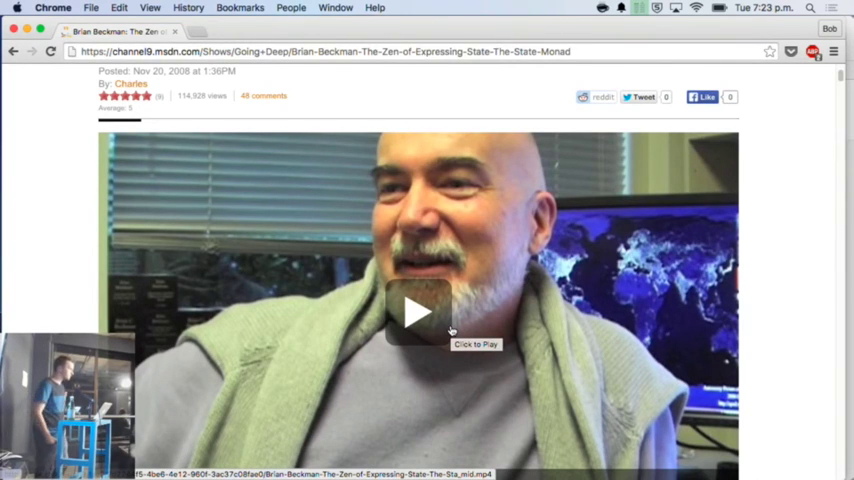